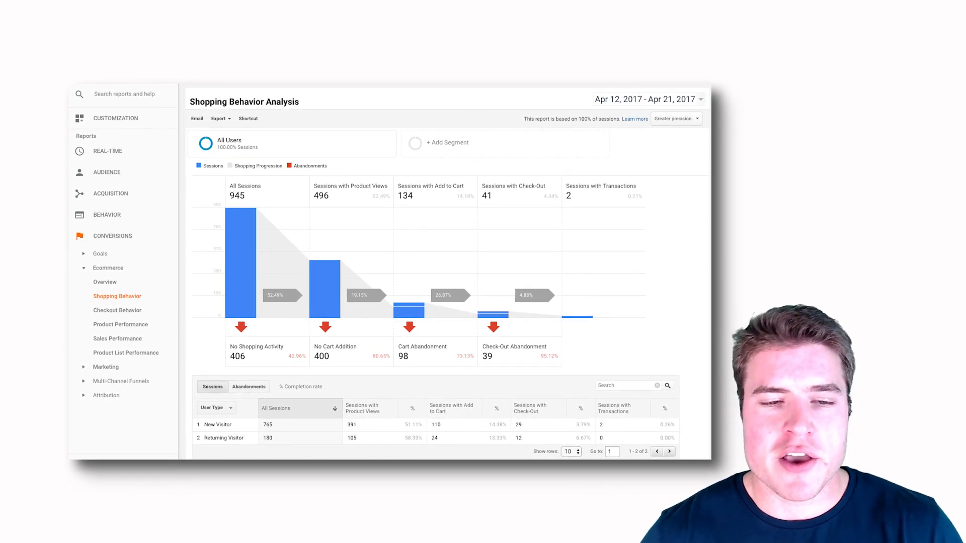
Step: Enable Ecommerce for the All Web Site Data view from Admin's Ecommerce Settings
left_click(117, 309)
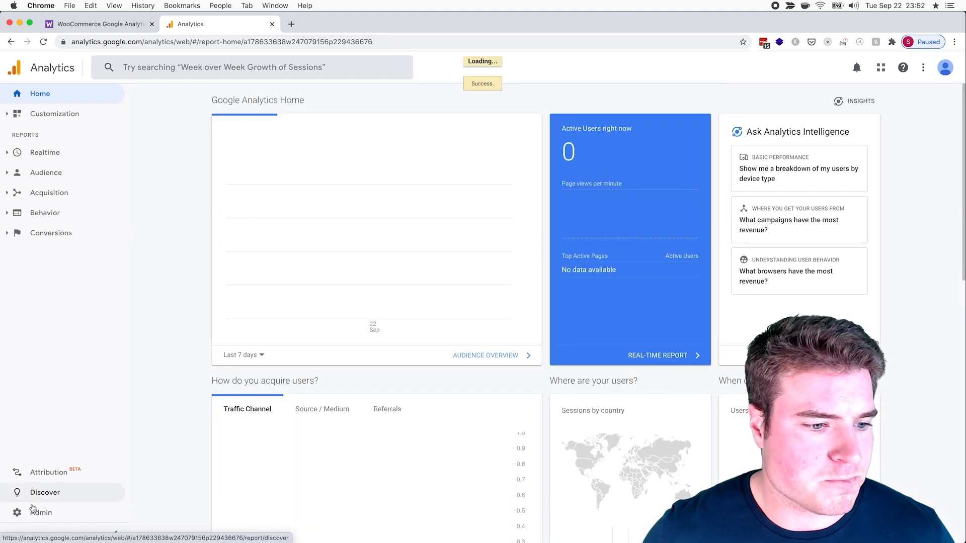
left_click(40, 511)
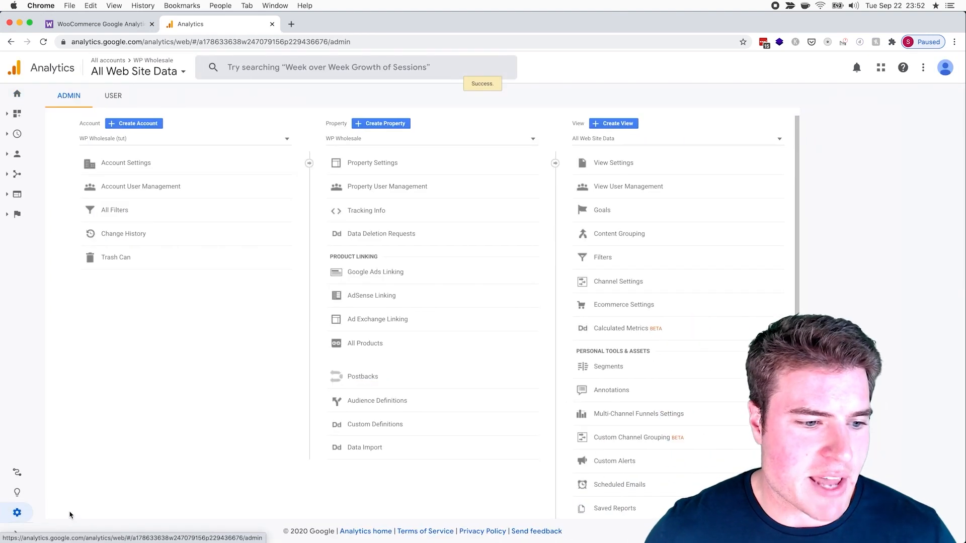
left_click(624, 303)
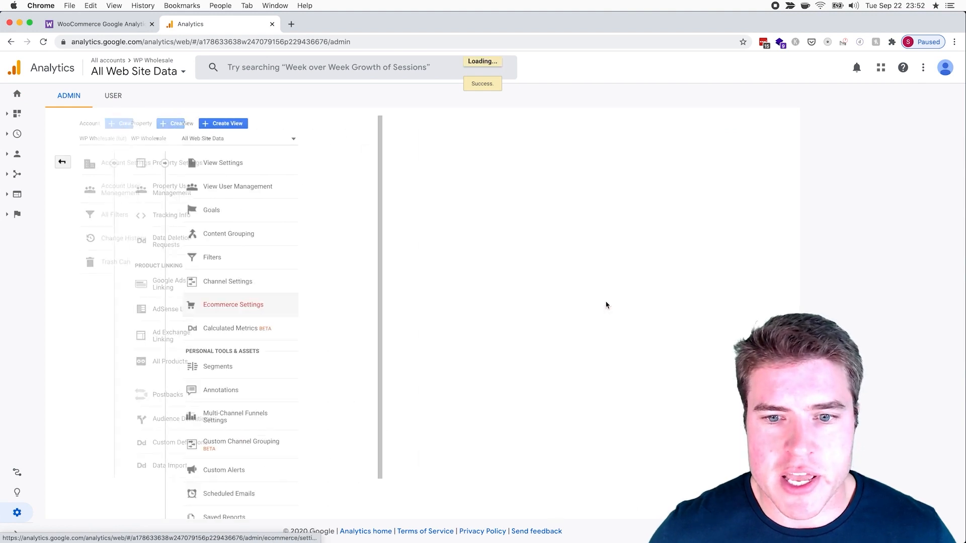
left_click(233, 304)
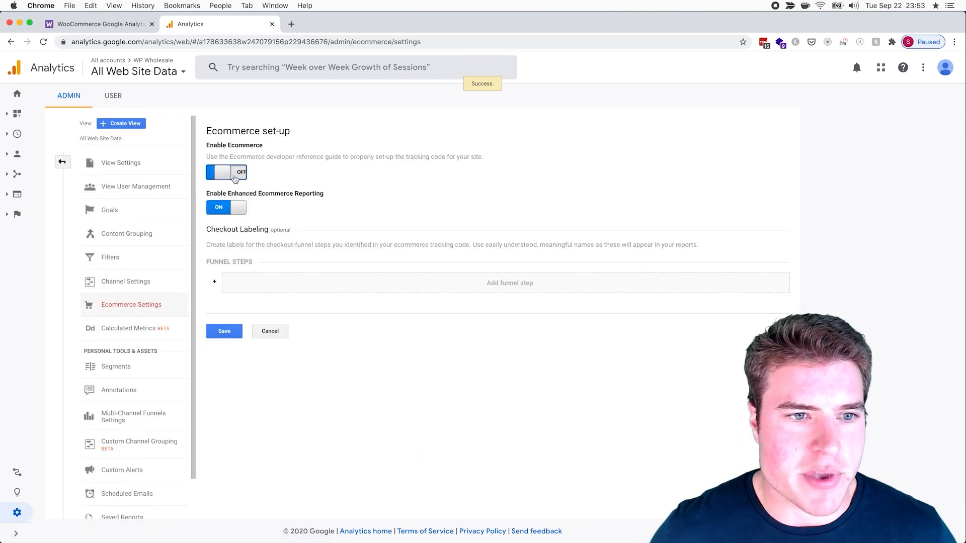
left_click(226, 172)
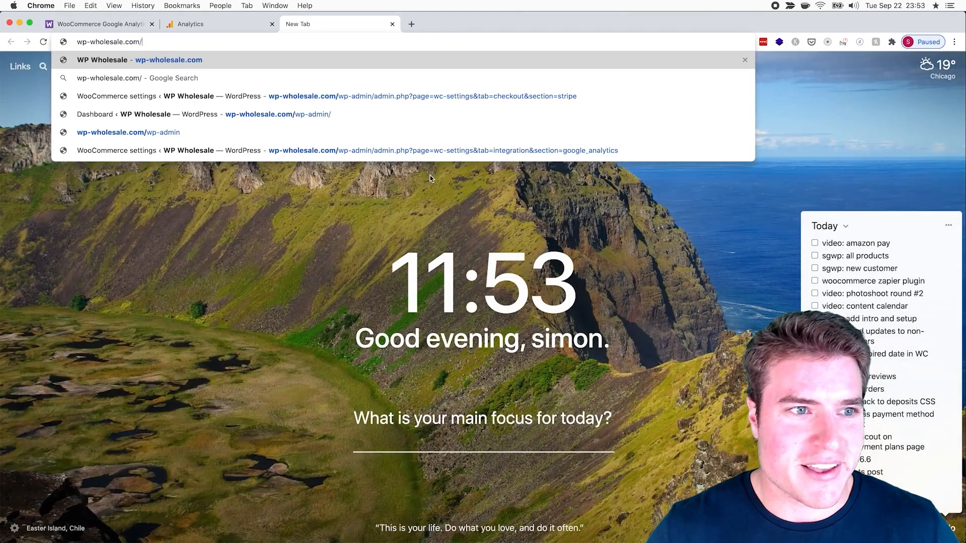
Step: Upload woocommerce-google-analytics-pro.zip via Plugins > Add New, install it and activate it
left_click(128, 132)
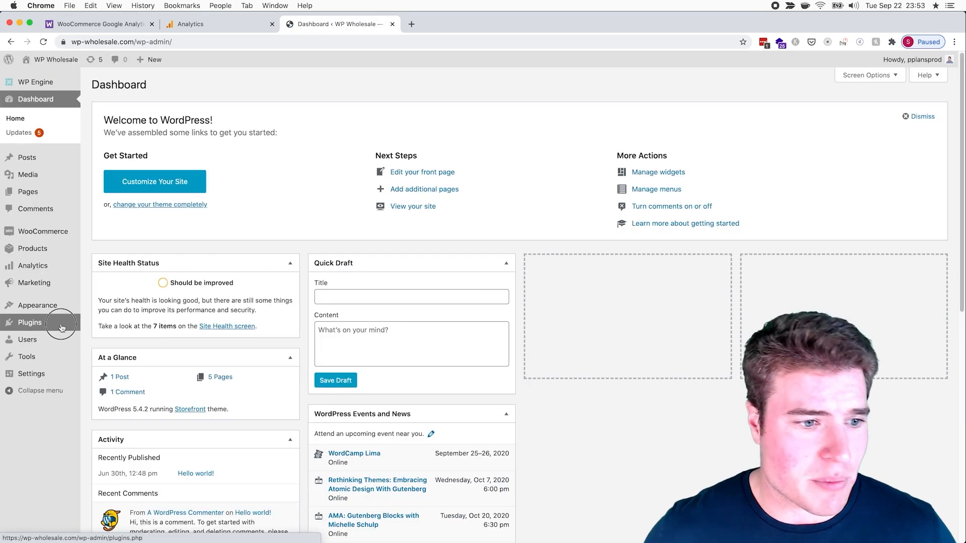
left_click(20, 320)
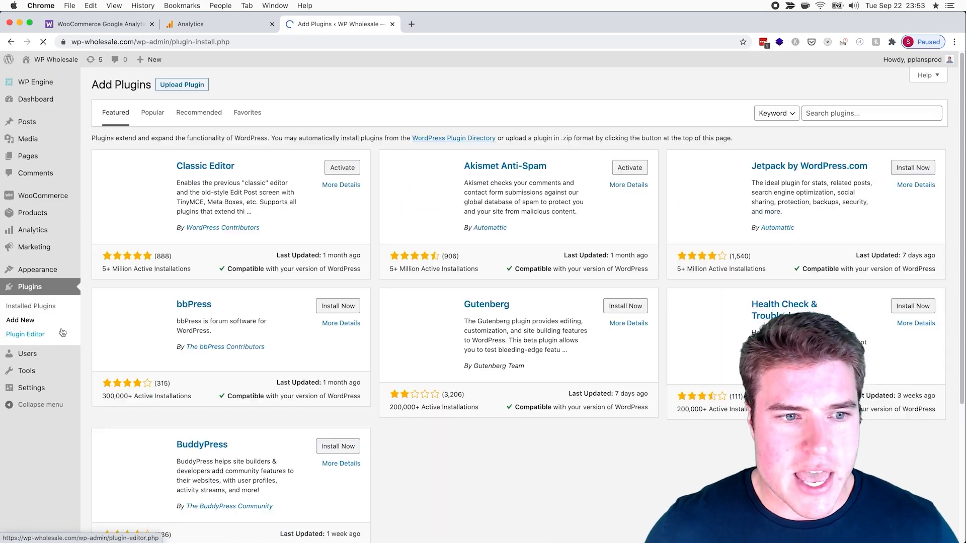
left_click(182, 84)
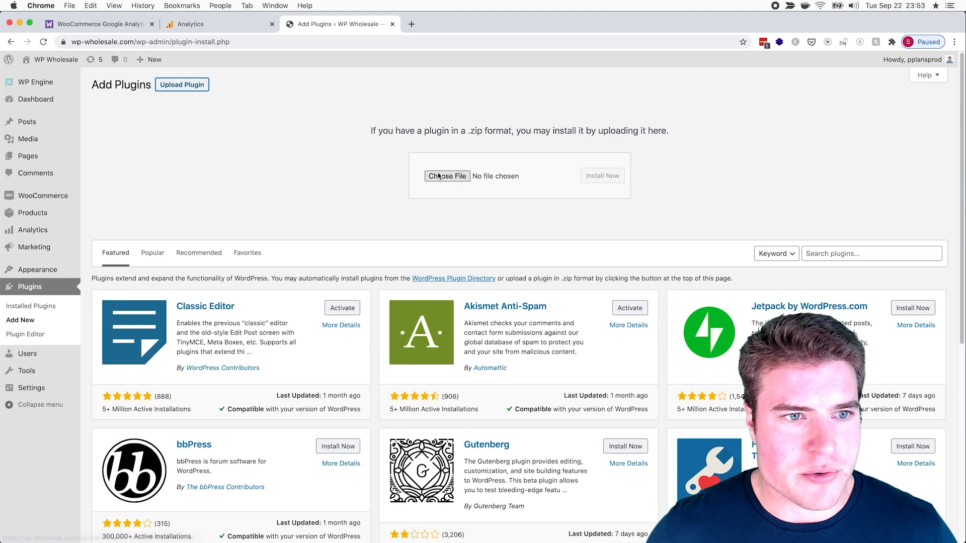
left_click(446, 175)
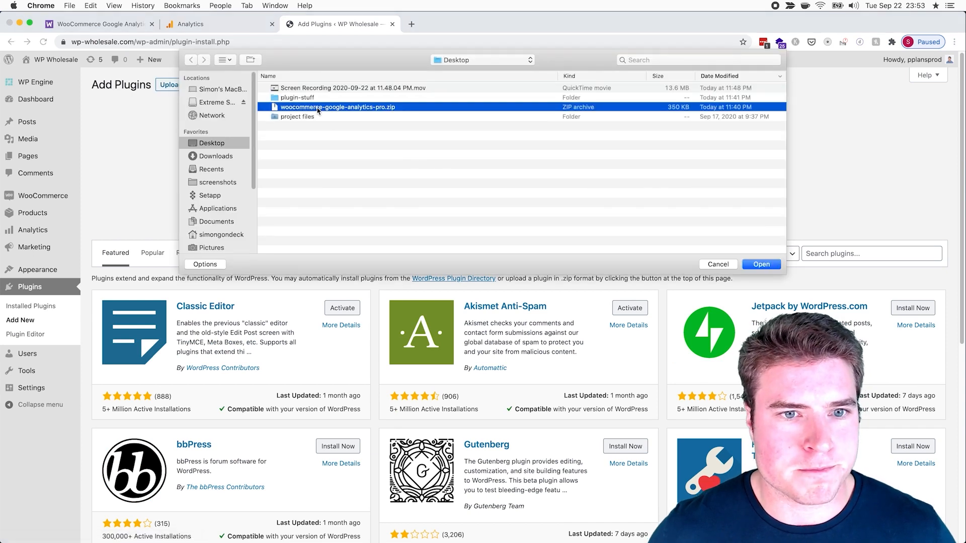
left_click(761, 263)
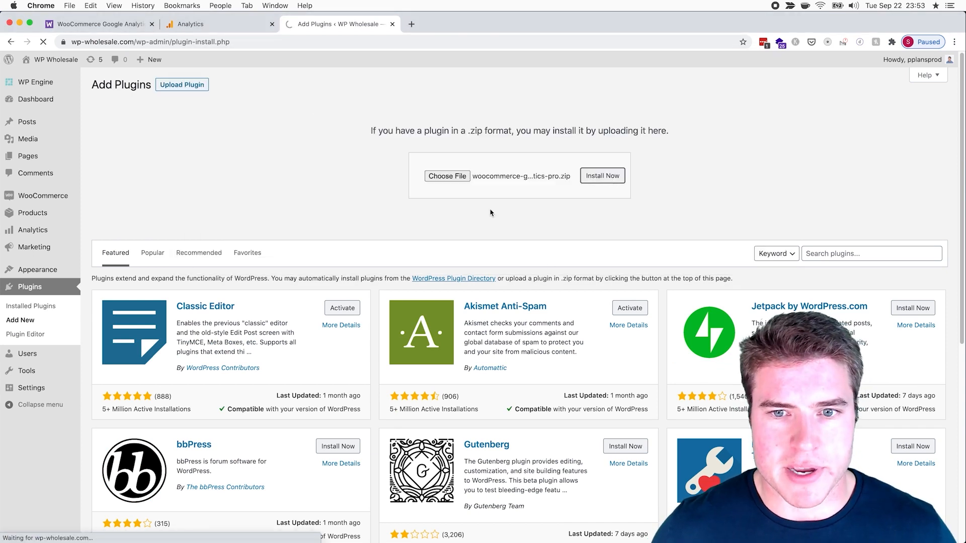
left_click(601, 175)
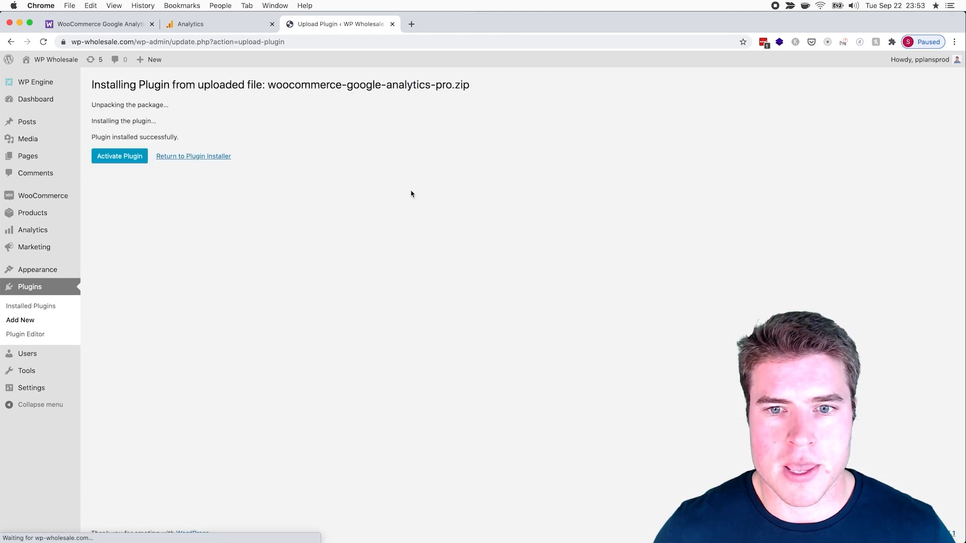
left_click(118, 156)
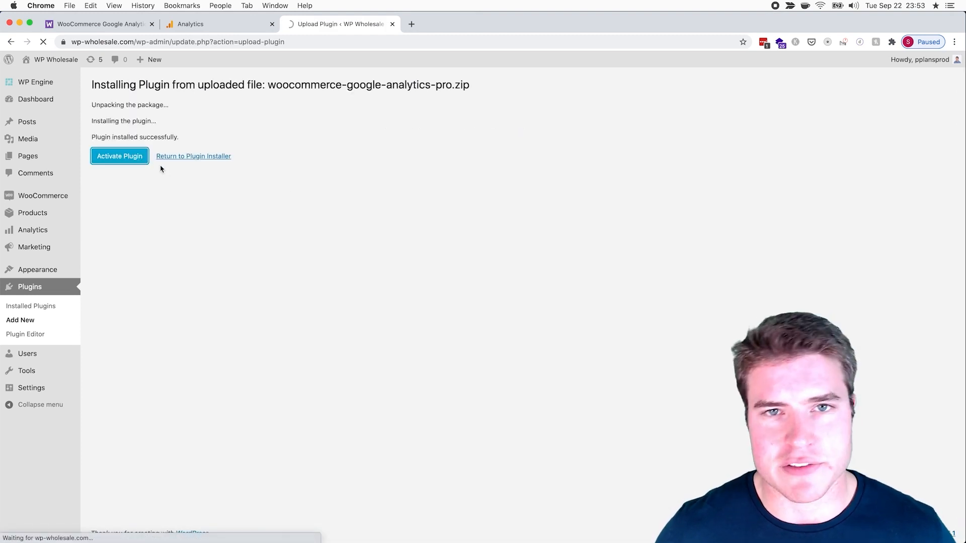
left_click(119, 155)
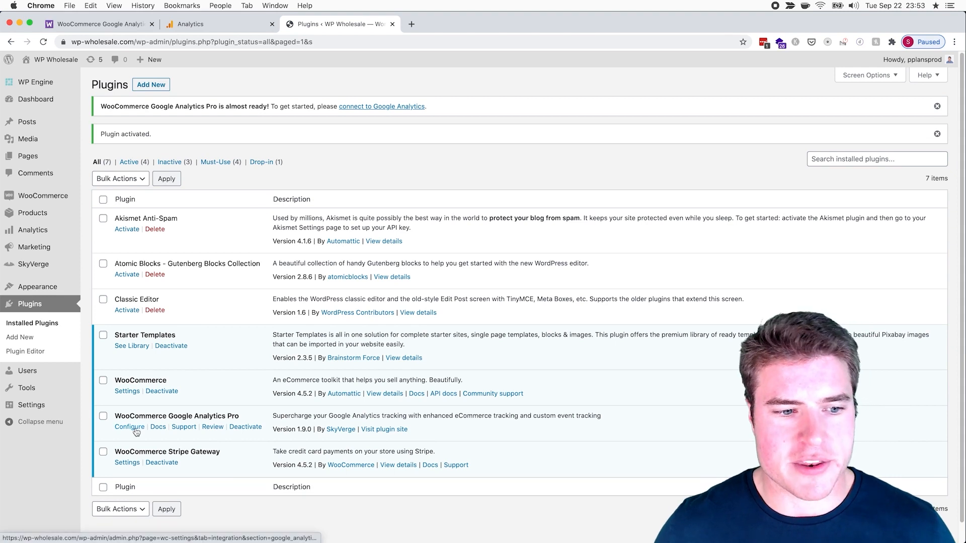
Step: Authenticate Google Analytics Pro with the Google account and allow access to Analytics data
left_click(130, 426)
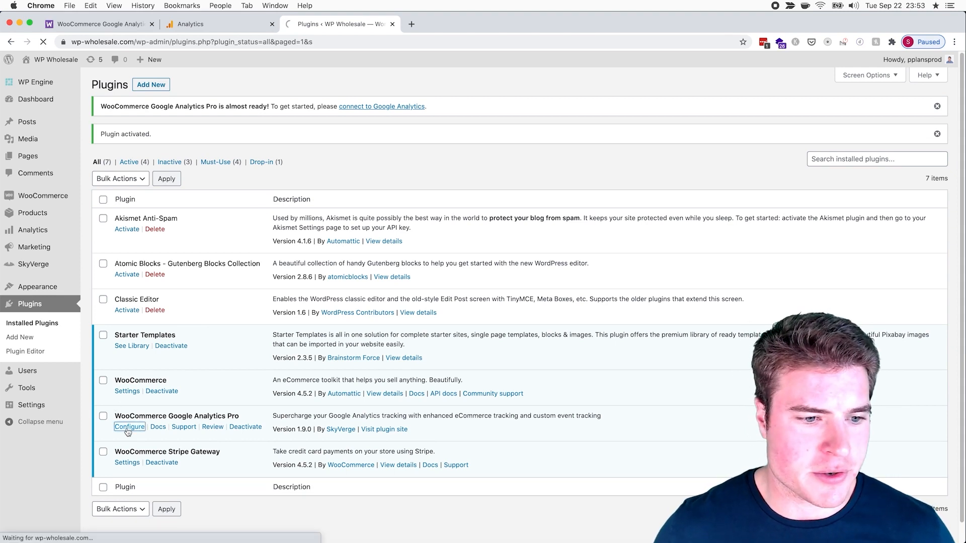
left_click(129, 427)
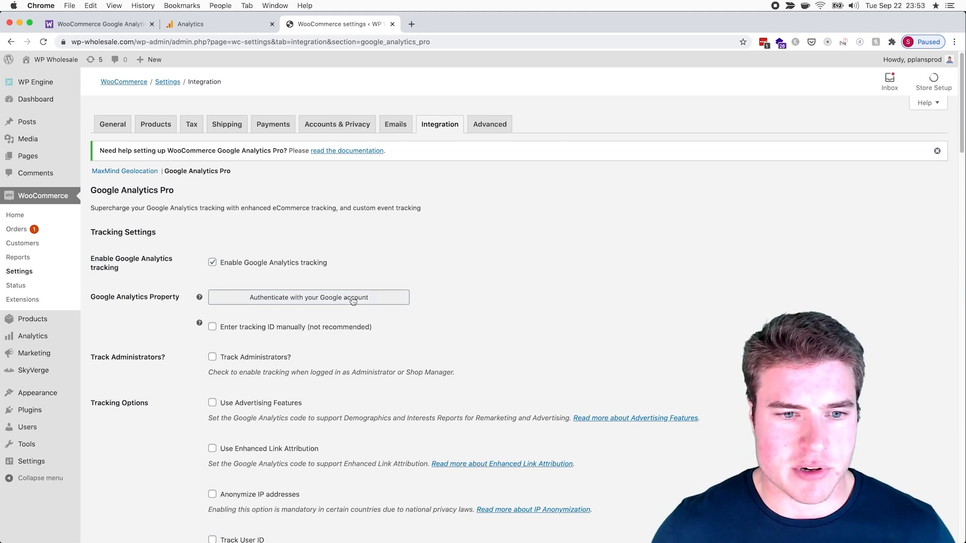
left_click(308, 297)
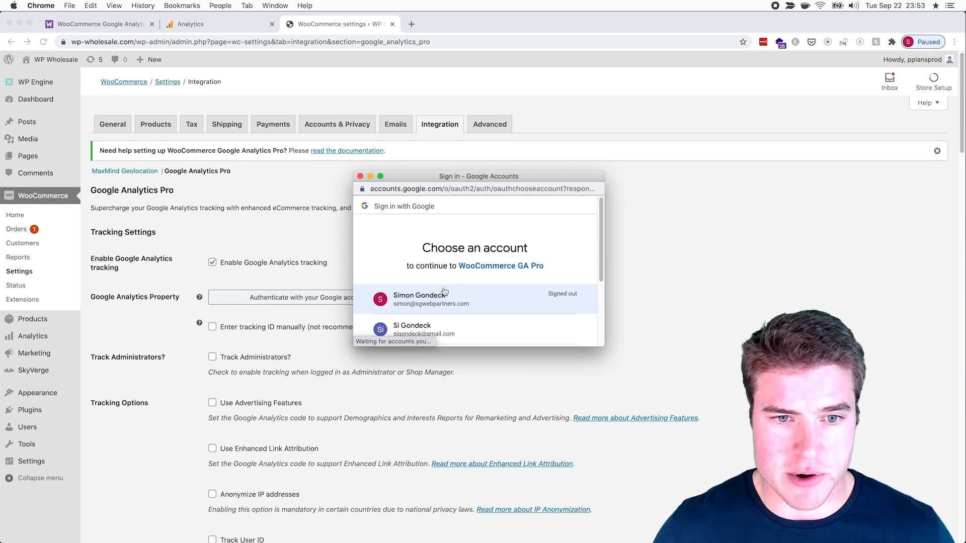
left_click(431, 298)
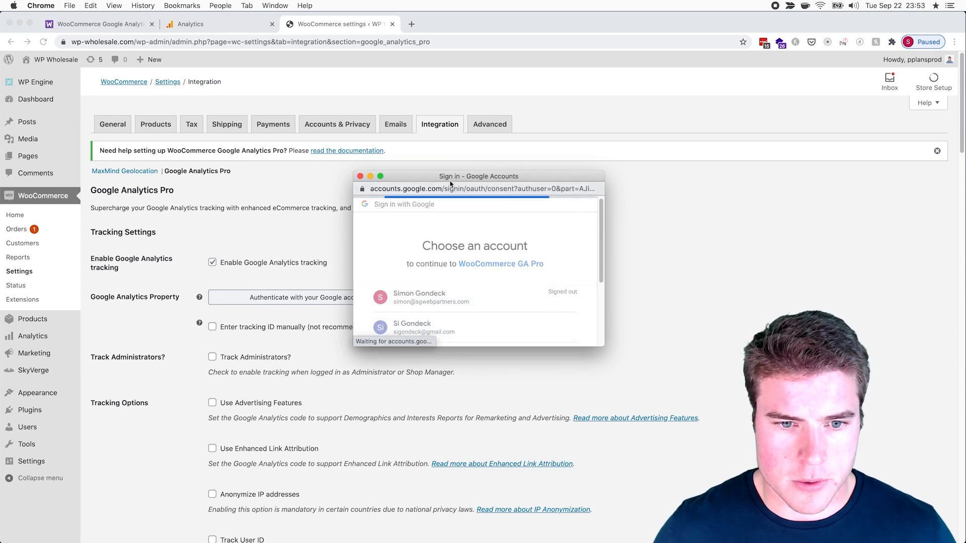
left_click(411, 327)
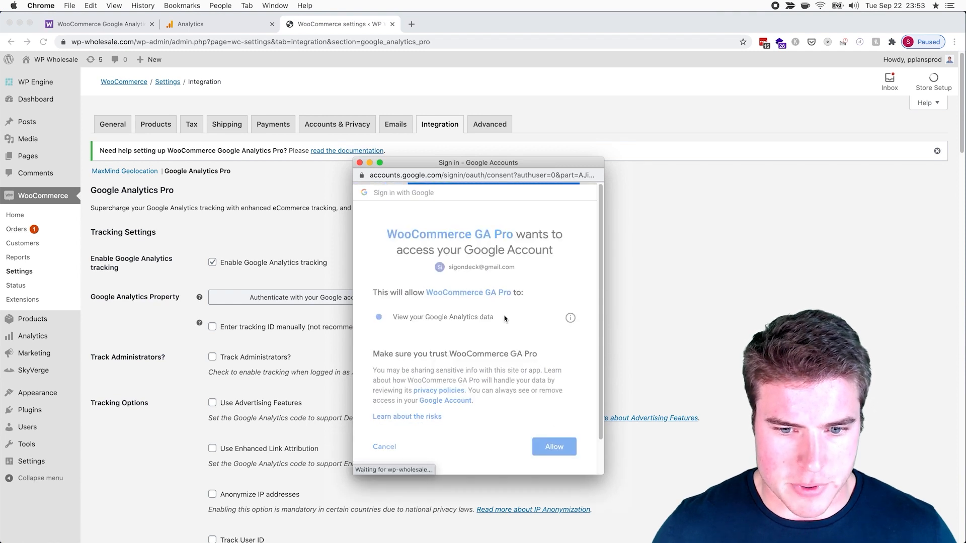
left_click(552, 446)
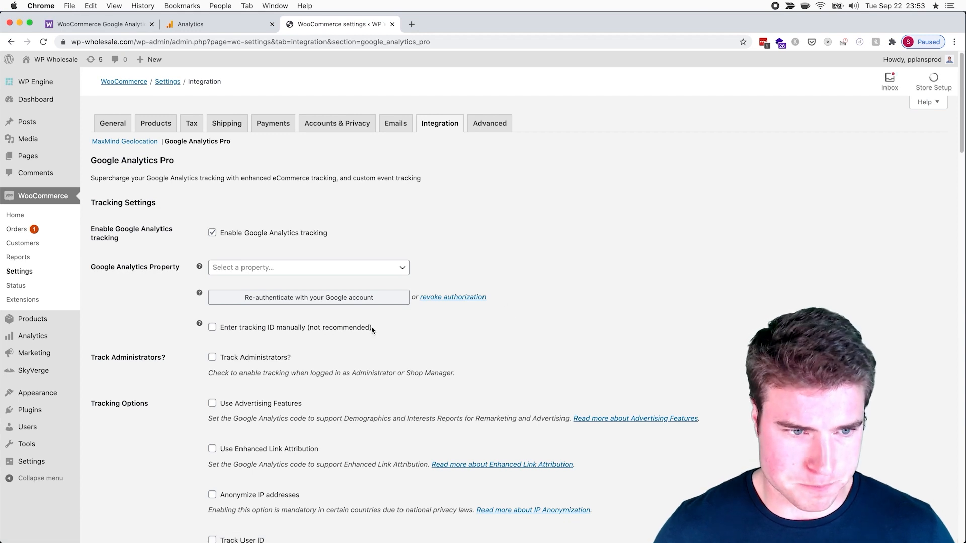
left_click(215, 23)
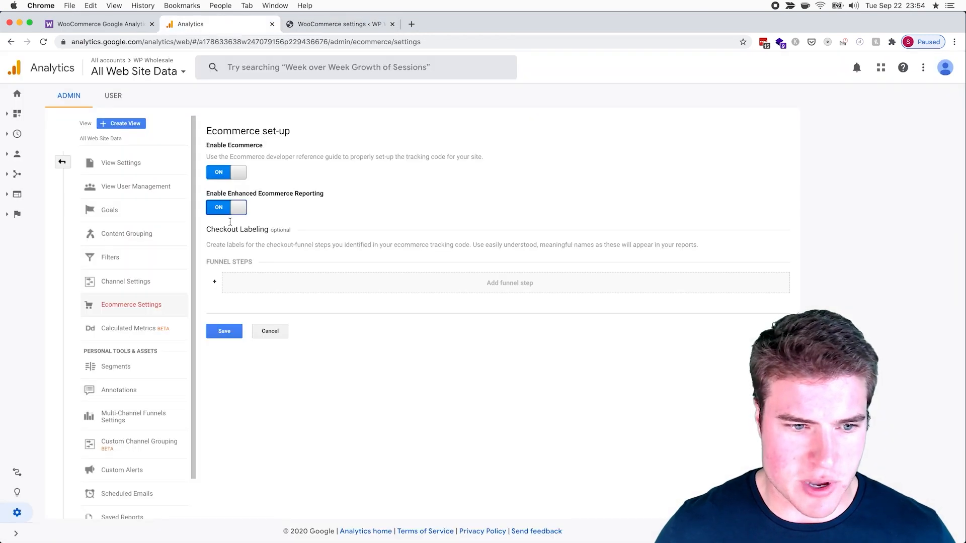
left_click(338, 24)
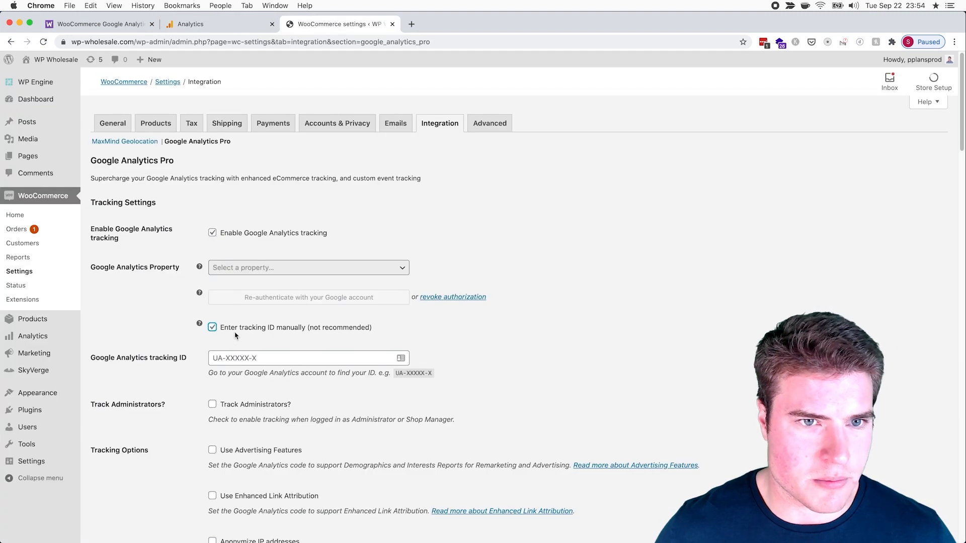
left_click(218, 23)
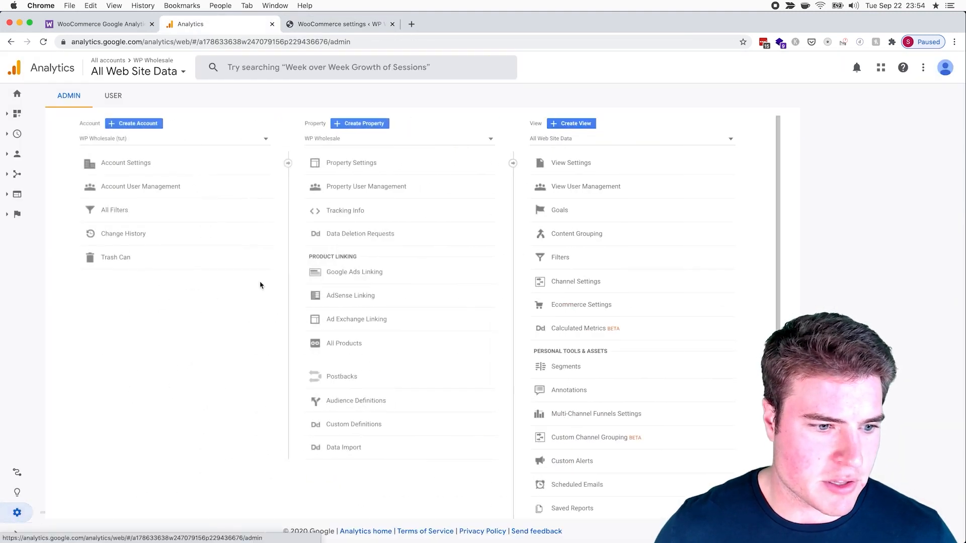
left_click(345, 210)
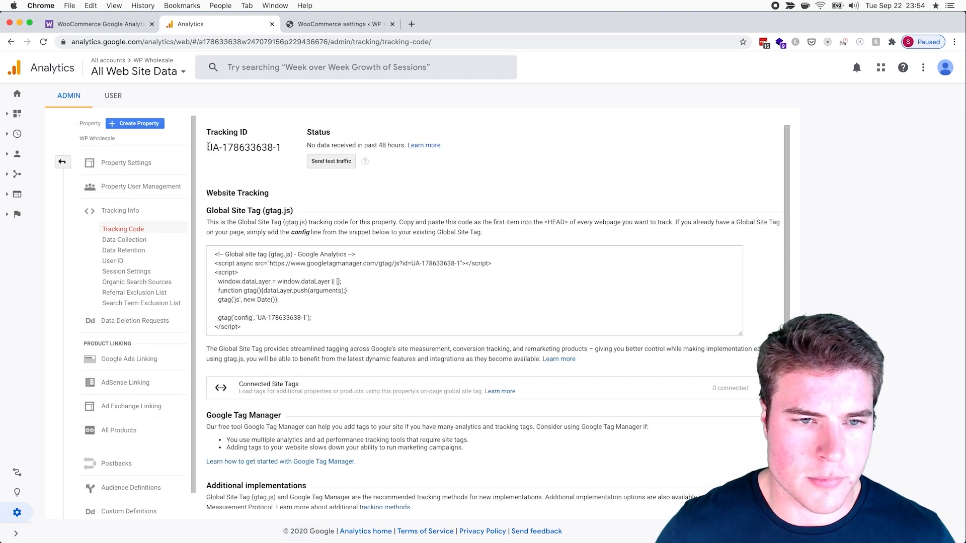
left_click(338, 23)
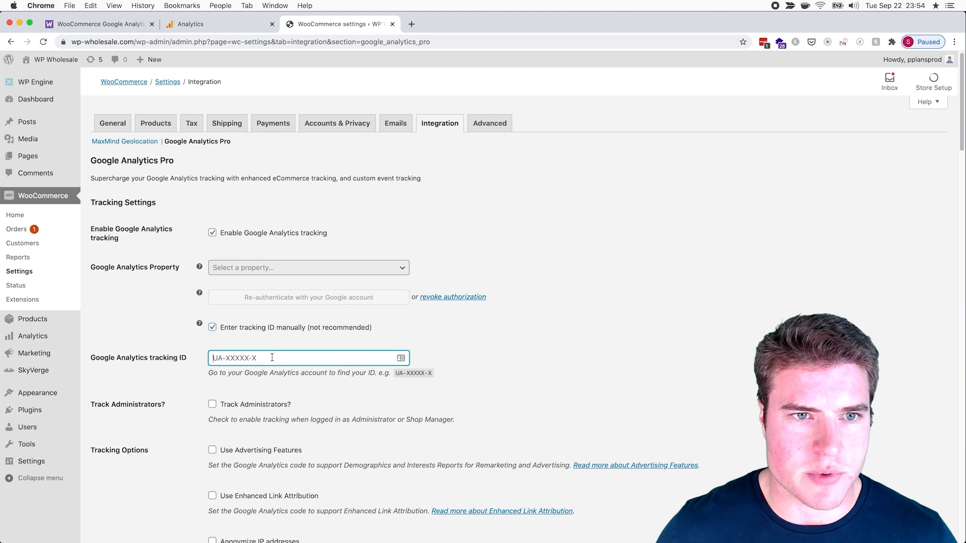
type("UA-178633638-1")
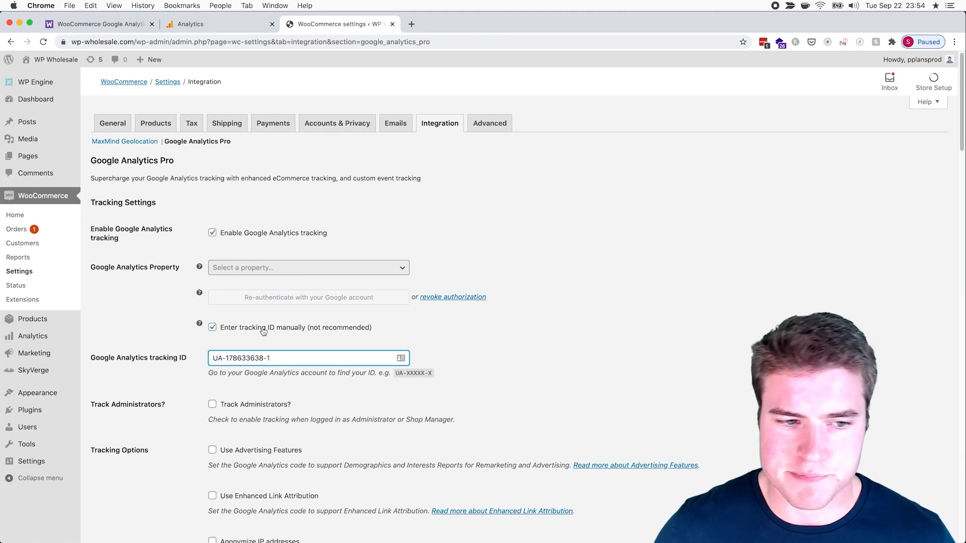
left_click(212, 327)
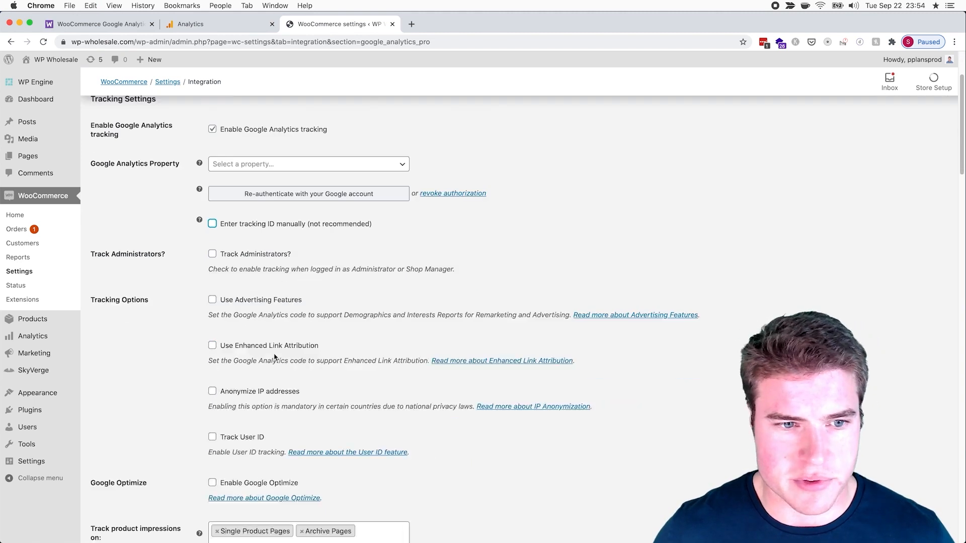
left_click(308, 164)
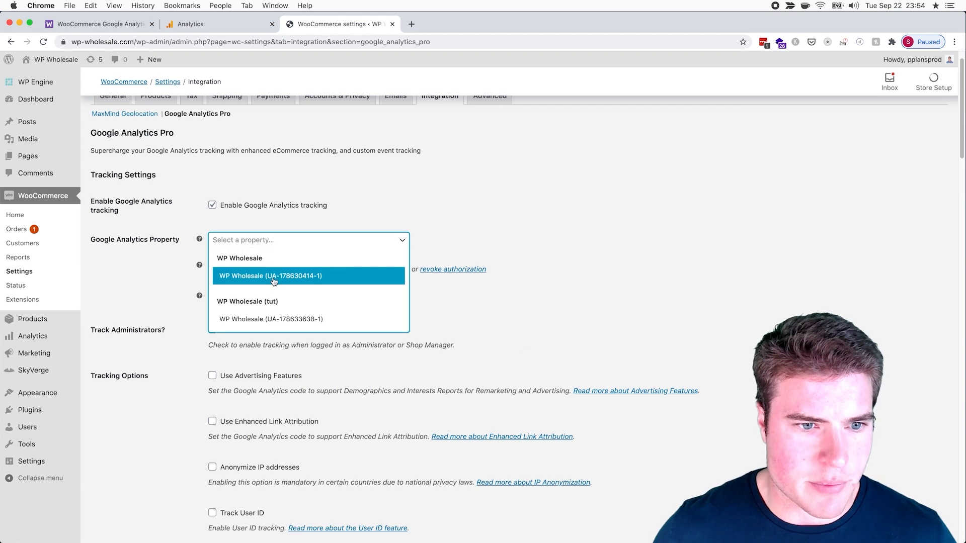
left_click(215, 23)
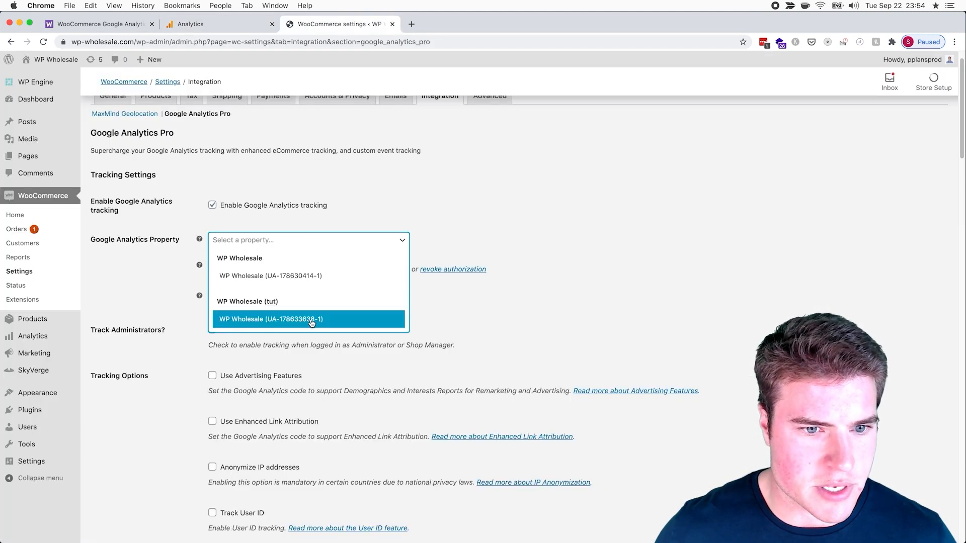
scroll("down", 3)
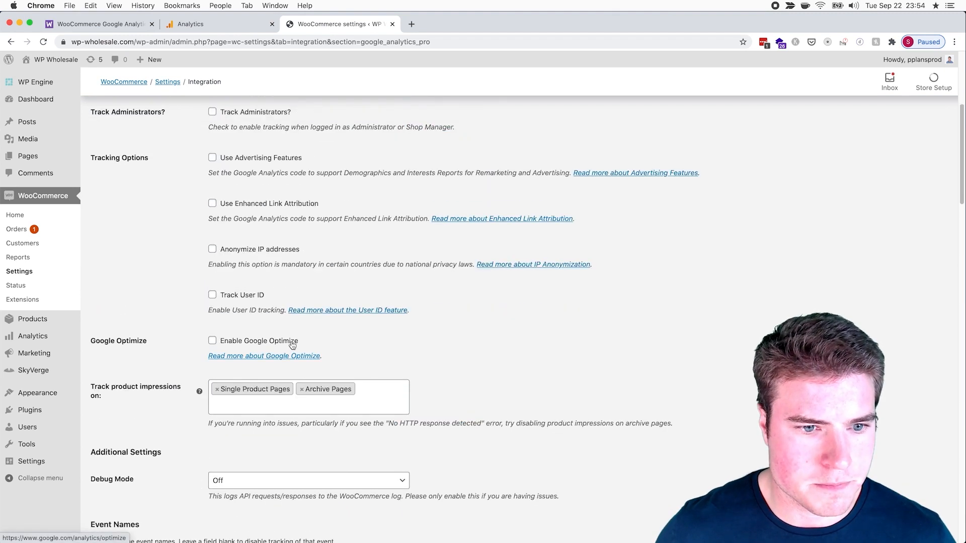
scroll("down", 3)
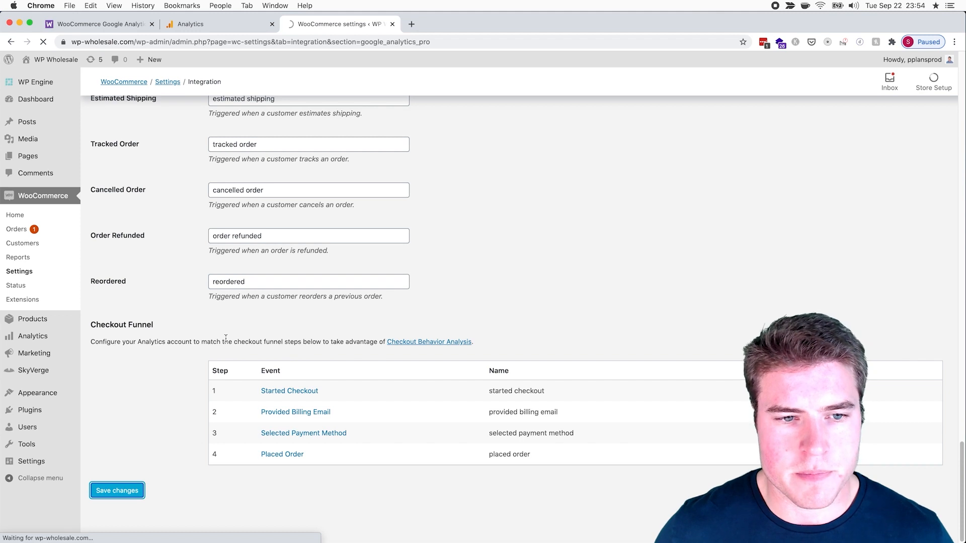
left_click(116, 490)
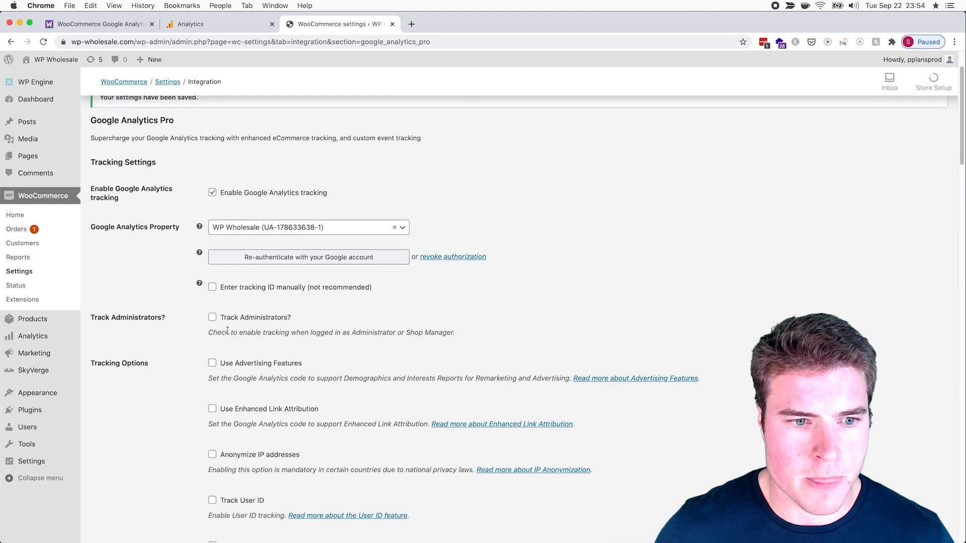
Step: Tick Use Advertising Features, Enhanced Link Attribution, Anonymize IP addresses and Track User ID
scroll("down", 3)
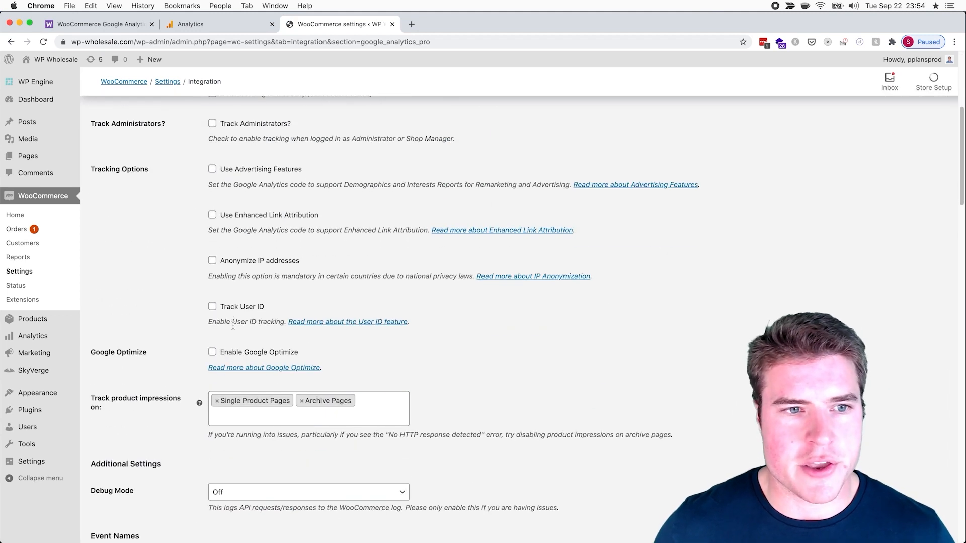
scroll("down", 3)
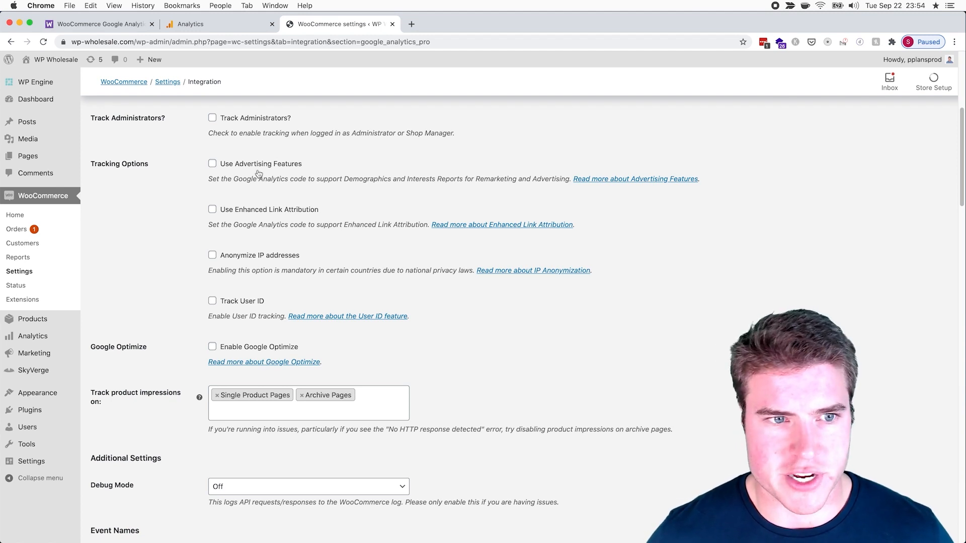
left_click(212, 163)
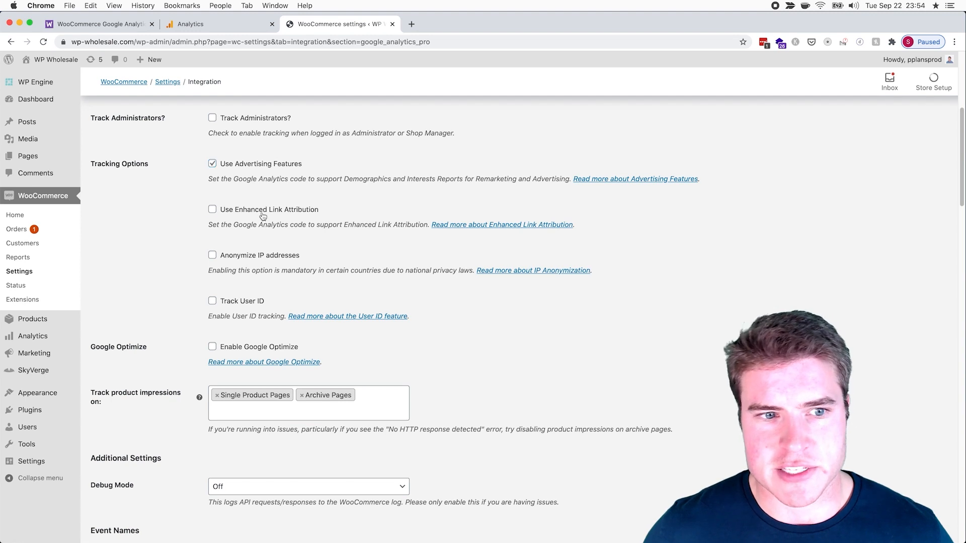
left_click(213, 210)
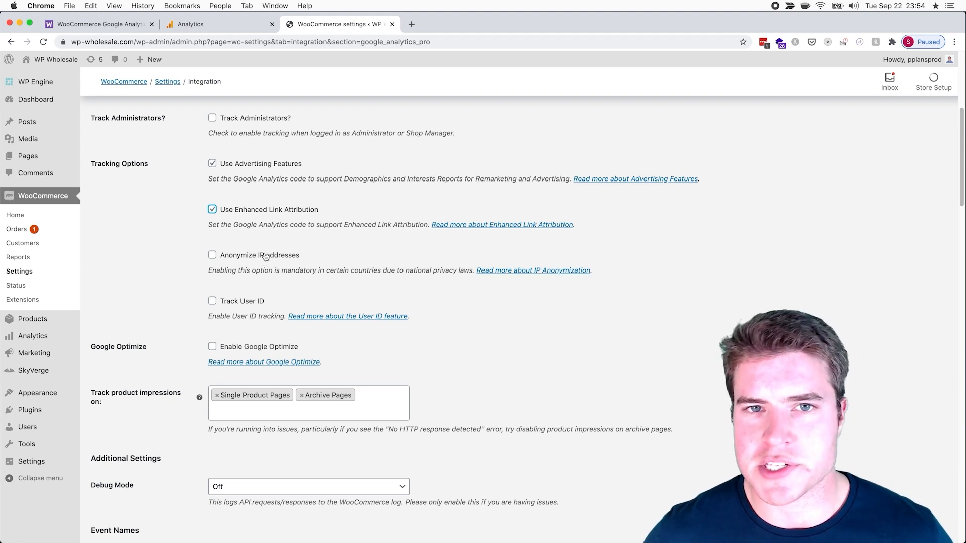
left_click(212, 255)
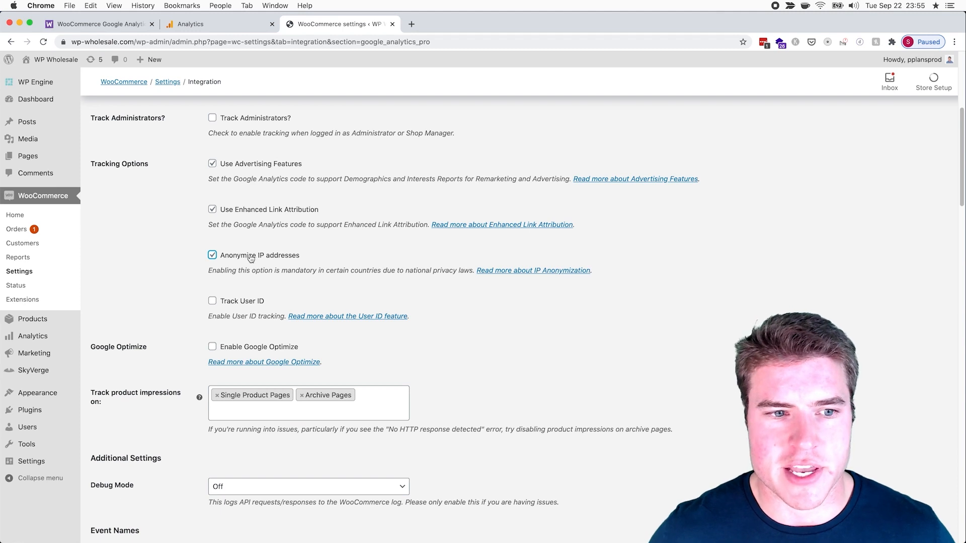
left_click(212, 254)
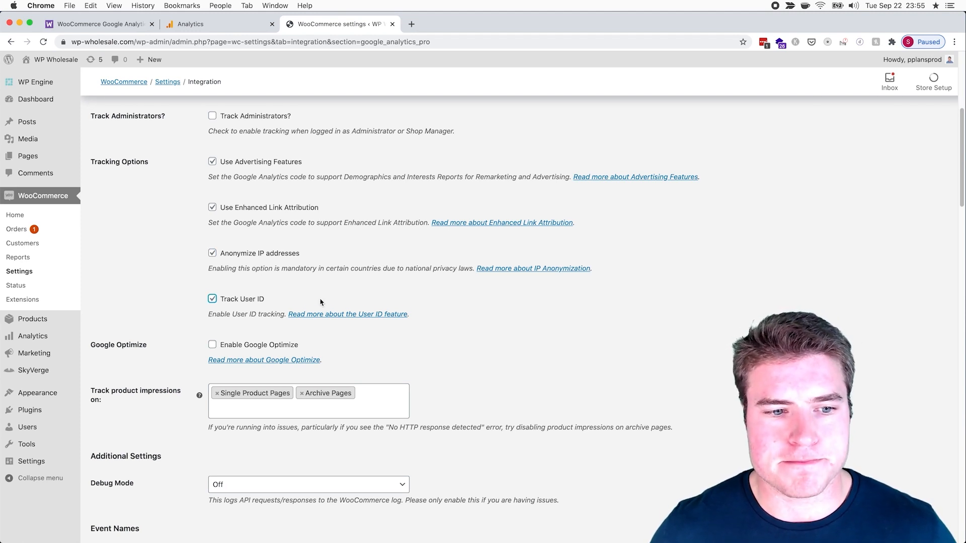
scroll("down", 3)
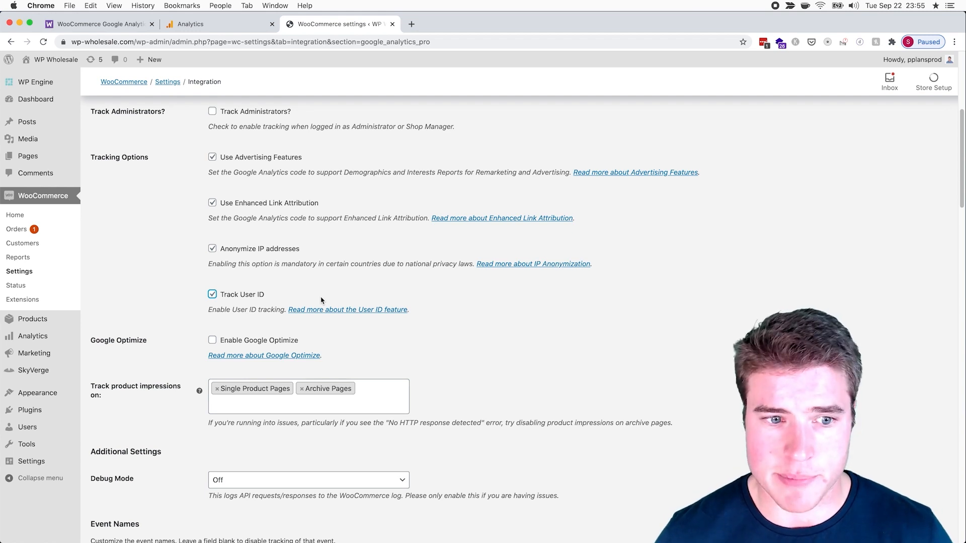
scroll("down", 3)
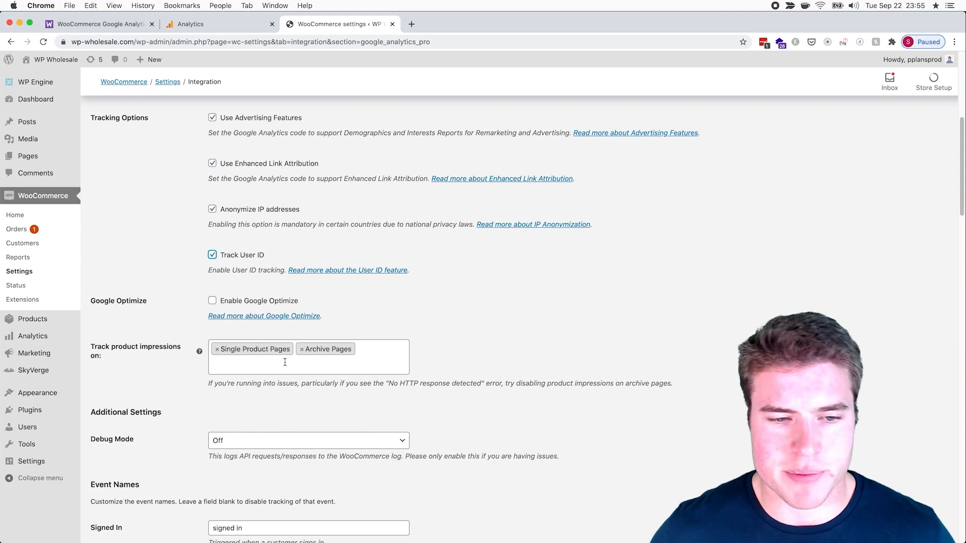
scroll("down", 3)
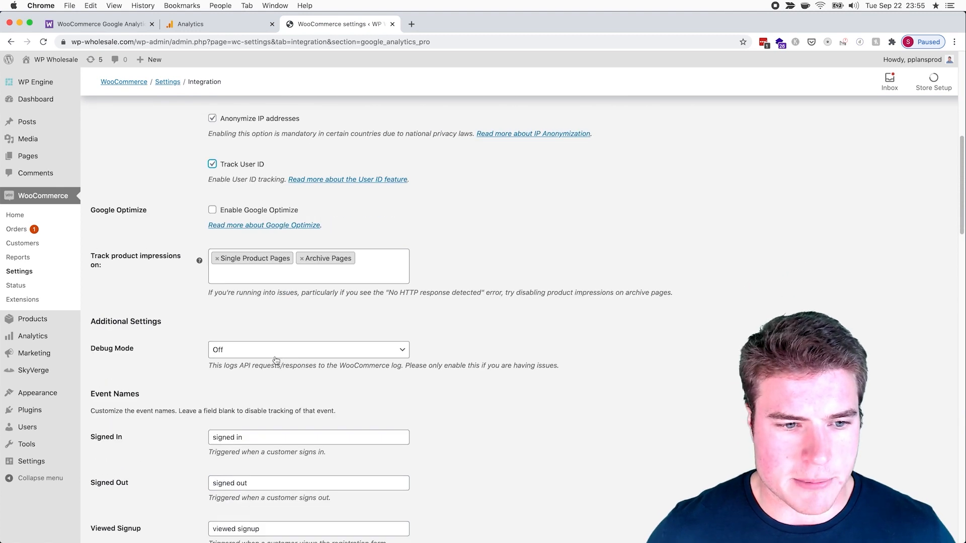
scroll("down", 3)
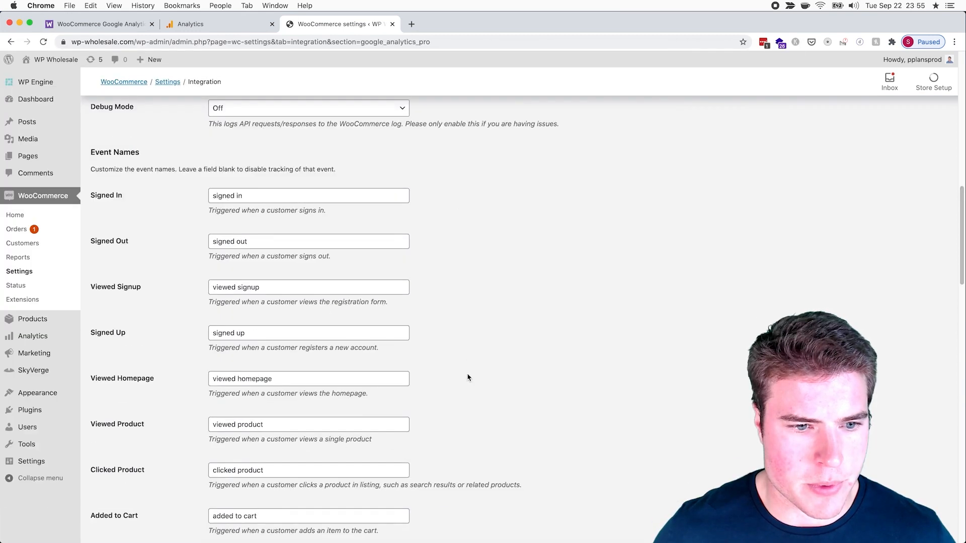
scroll("down", 3)
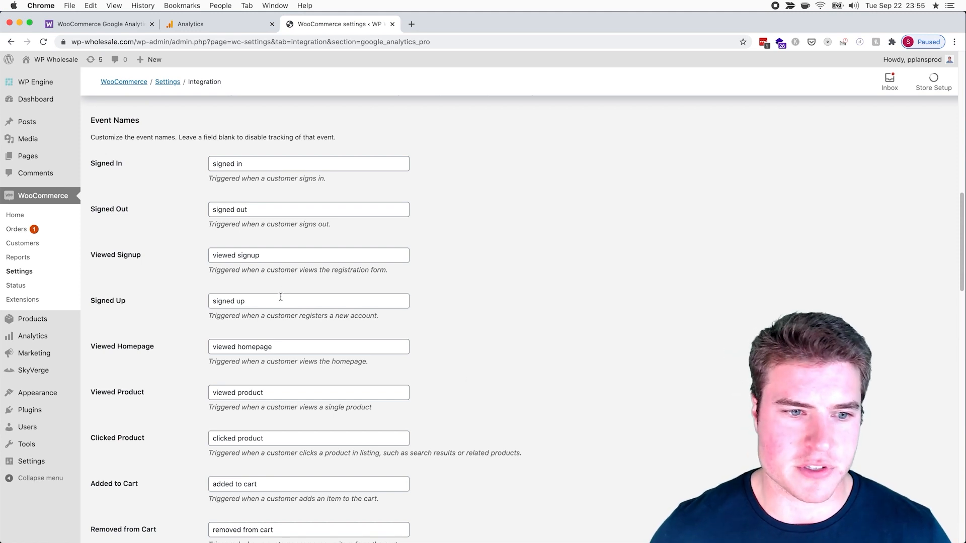
scroll("down", 3)
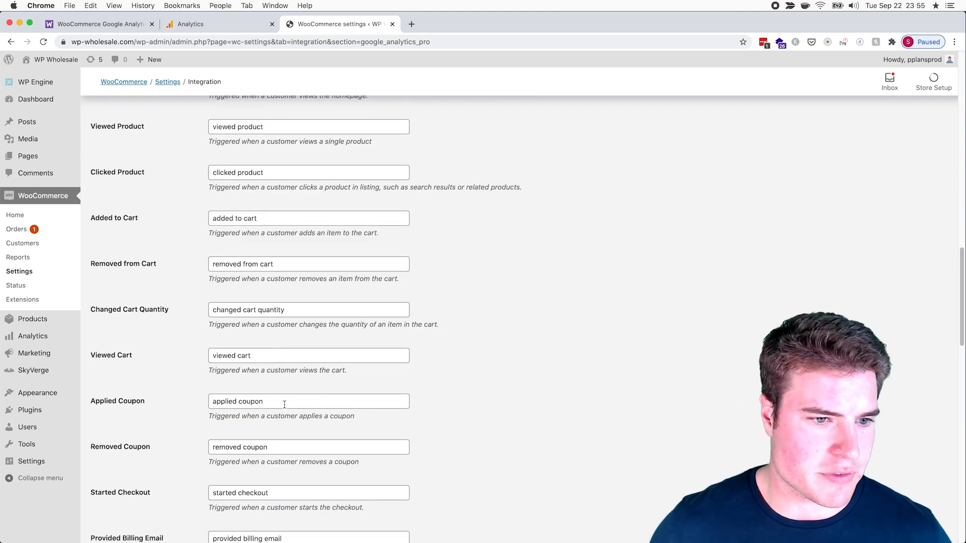
scroll("down", 3)
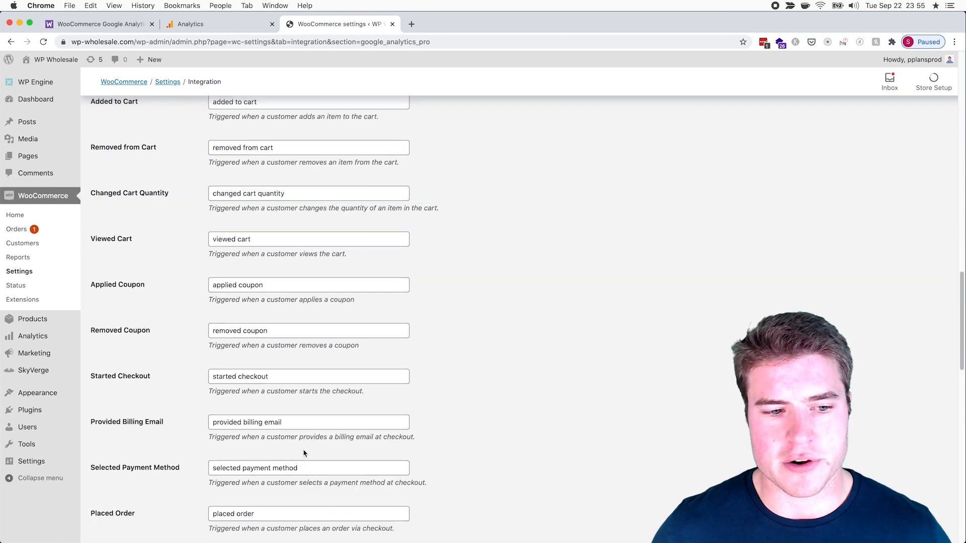
scroll("down", 3)
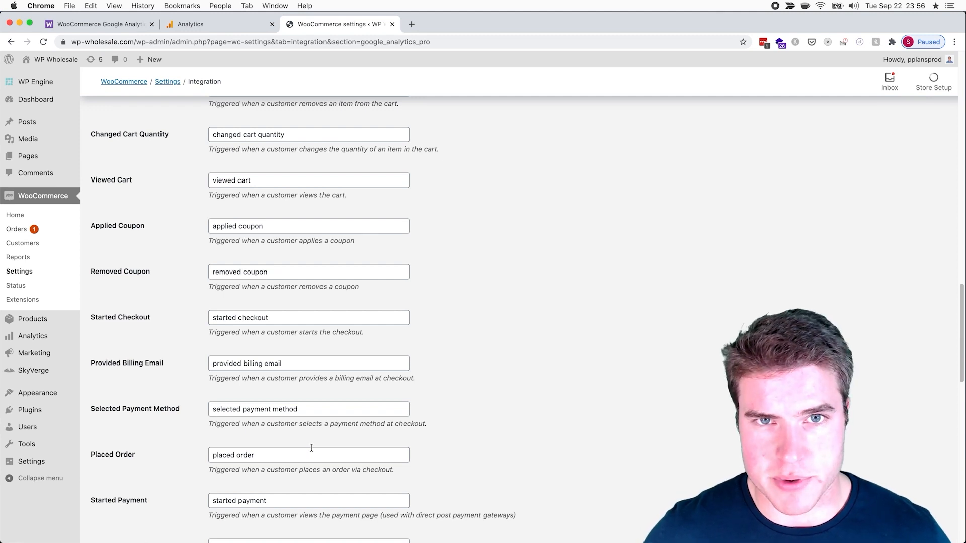
scroll("down", 3)
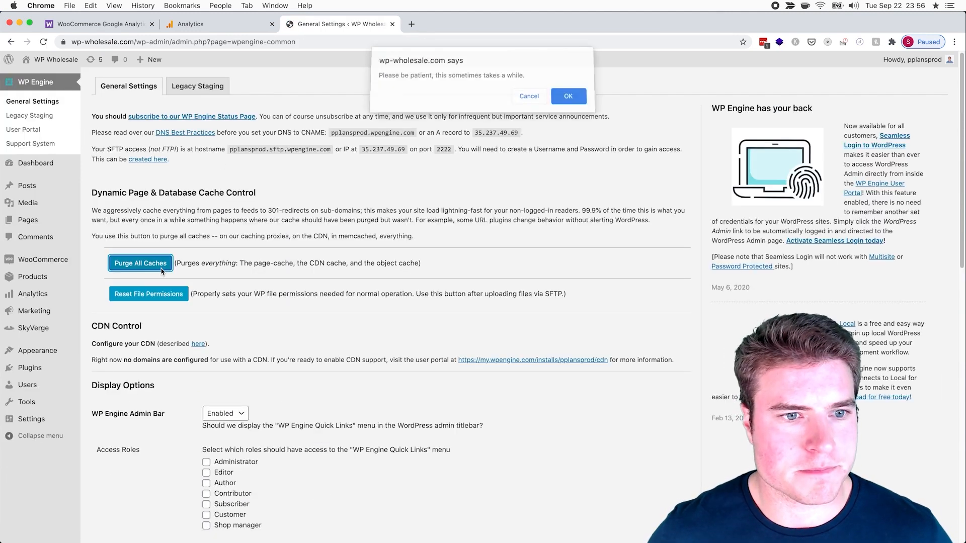
Step: Confirm Purge All Caches on WP Engine and bring up the launcher for another browser
left_click(567, 97)
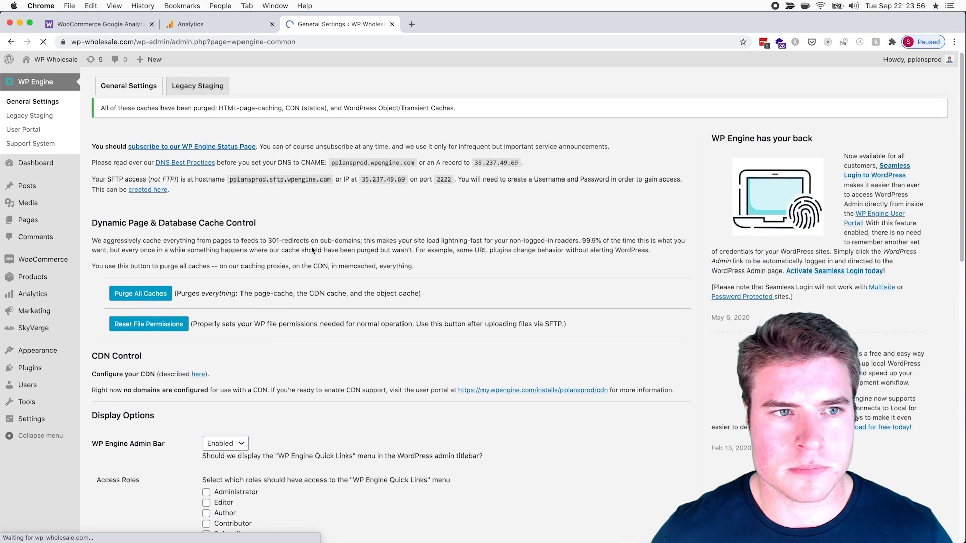
key("cmd+space")
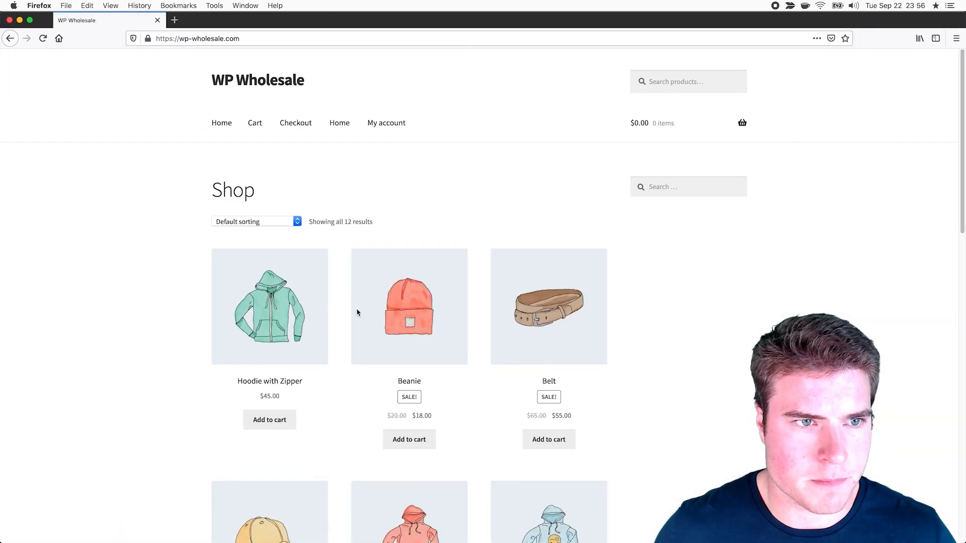
mouse_move(449, 311)
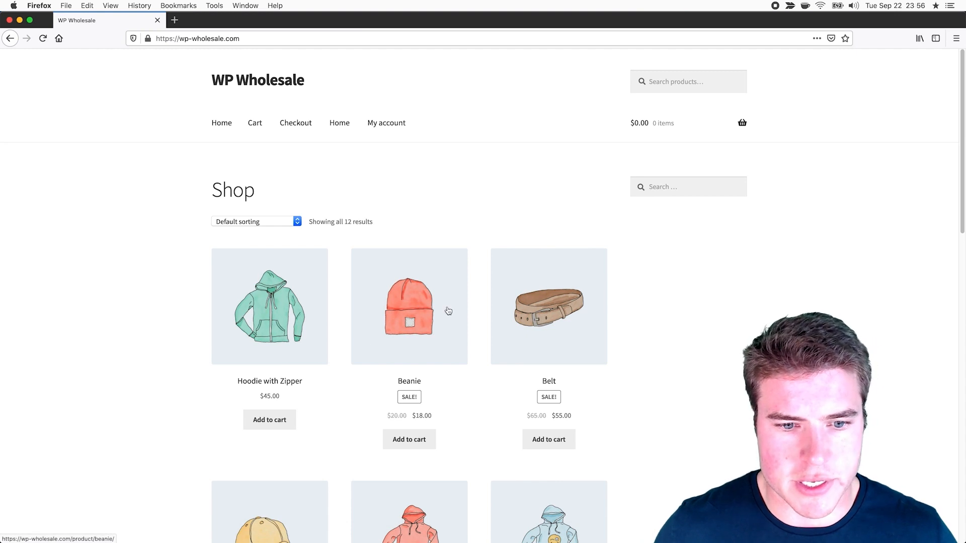
Step: Add the Beanie to the cart, update quantity to 2 and proceed to checkout
scroll("down", 3)
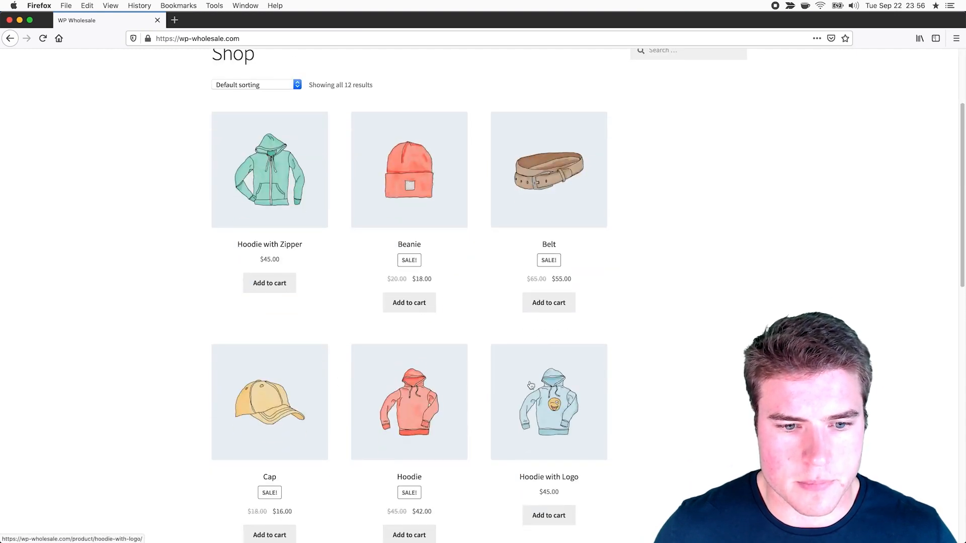
left_click(409, 170)
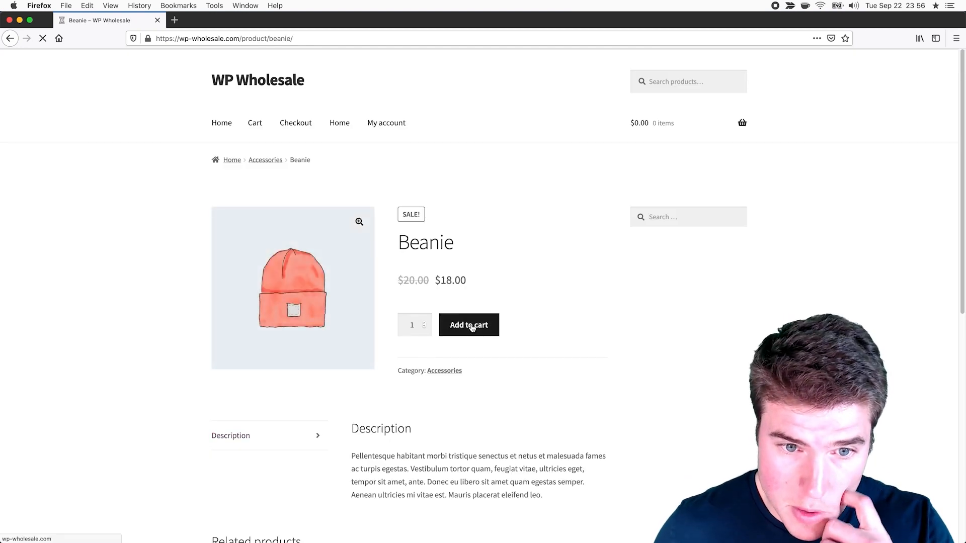
left_click(468, 325)
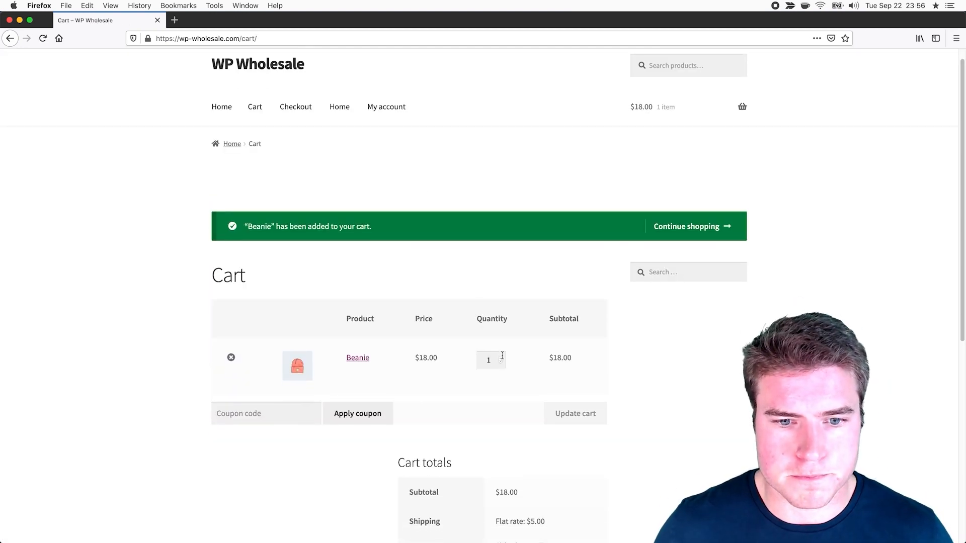
left_click(501, 356)
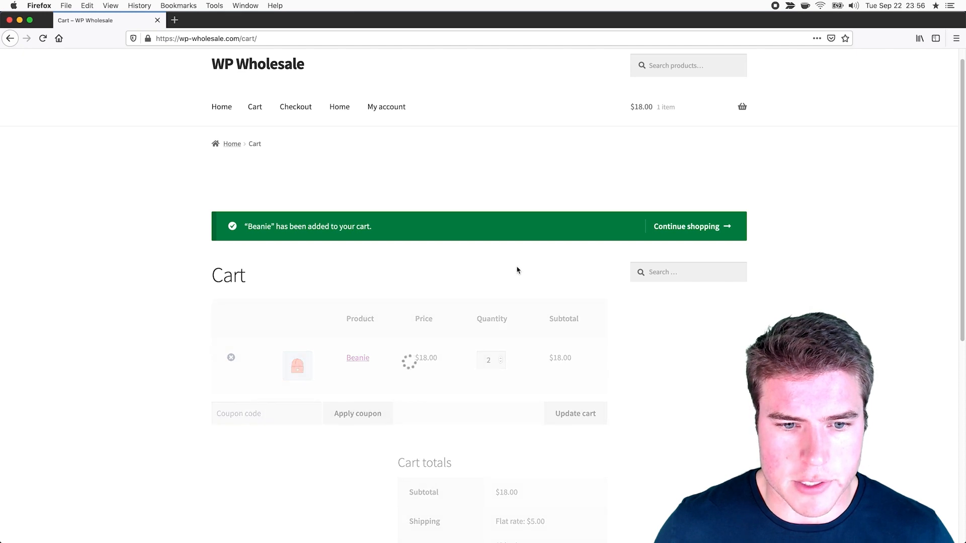
left_click(574, 413)
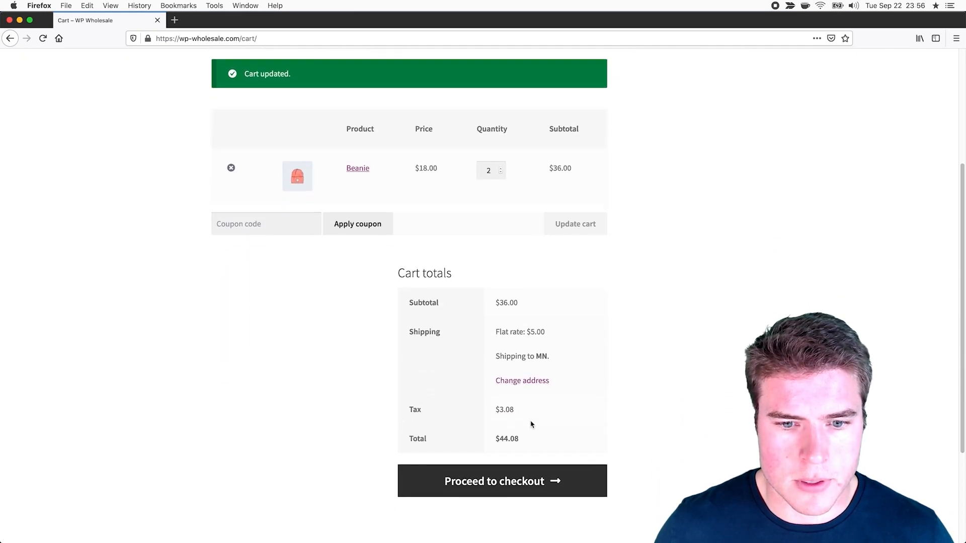
left_click(500, 481)
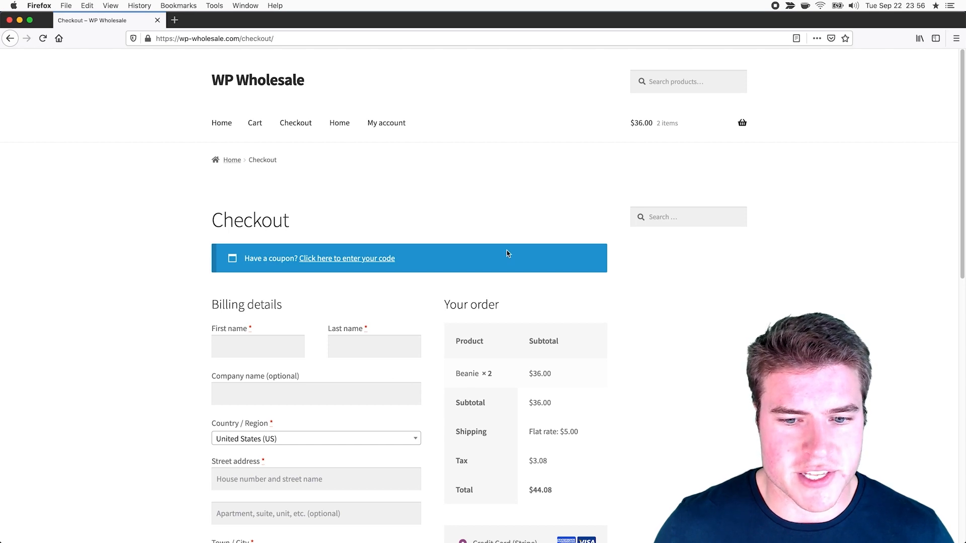
scroll("down", 3)
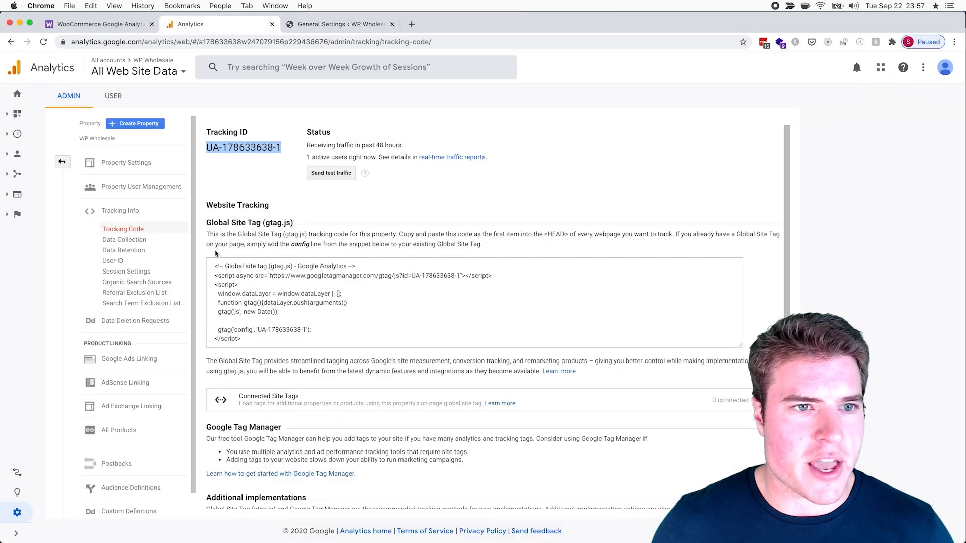
mouse_move(17, 512)
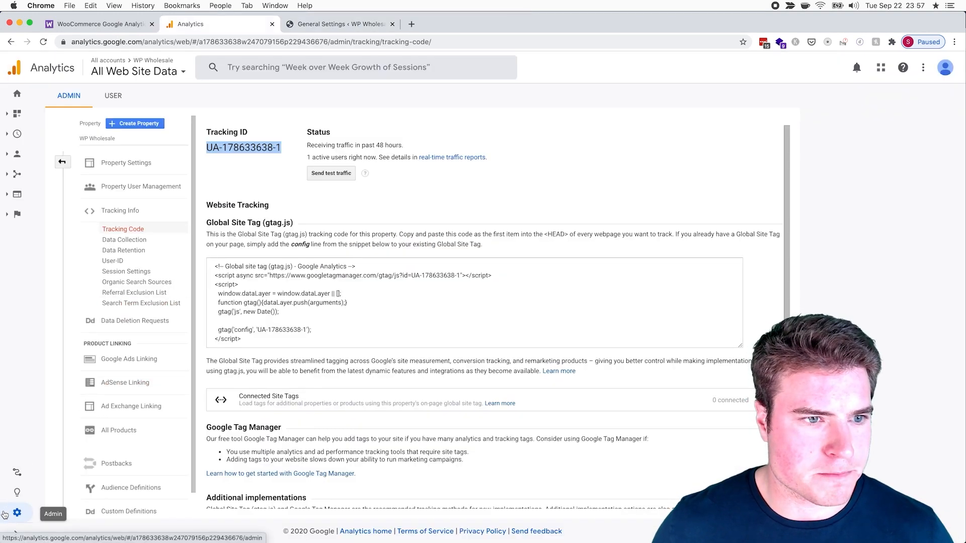
Step: View the Realtime overview with one active user on /checkout/, then head to Conversions > Ecommerce
left_click(63, 161)
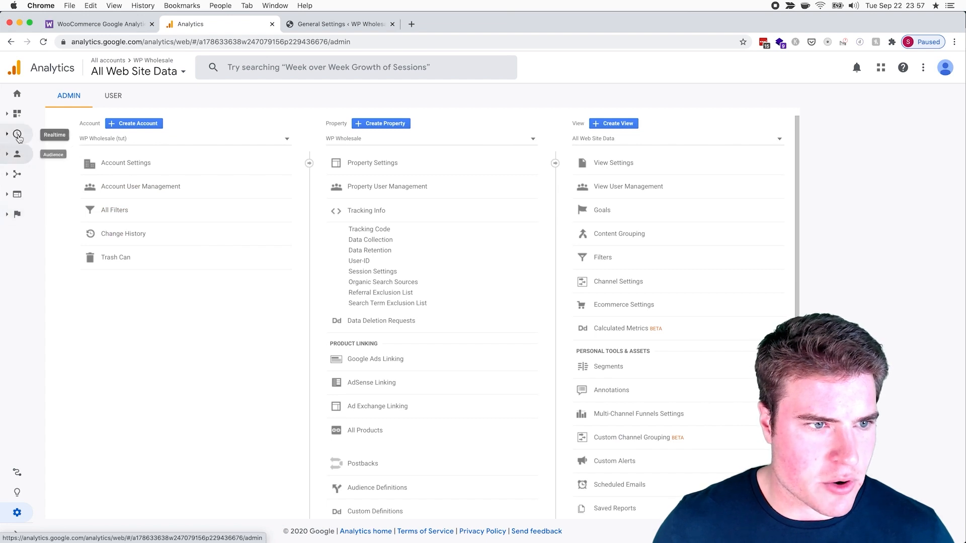
left_click(17, 134)
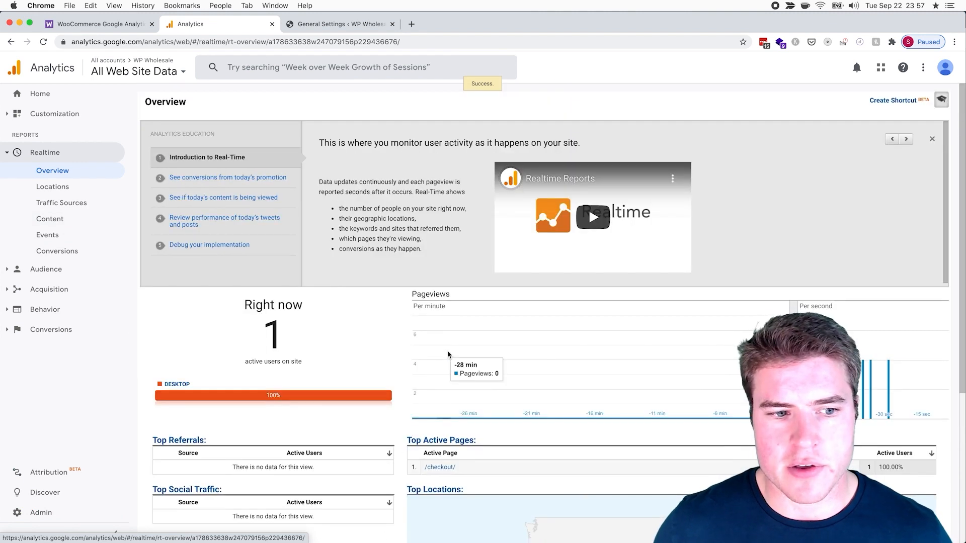
left_click(47, 234)
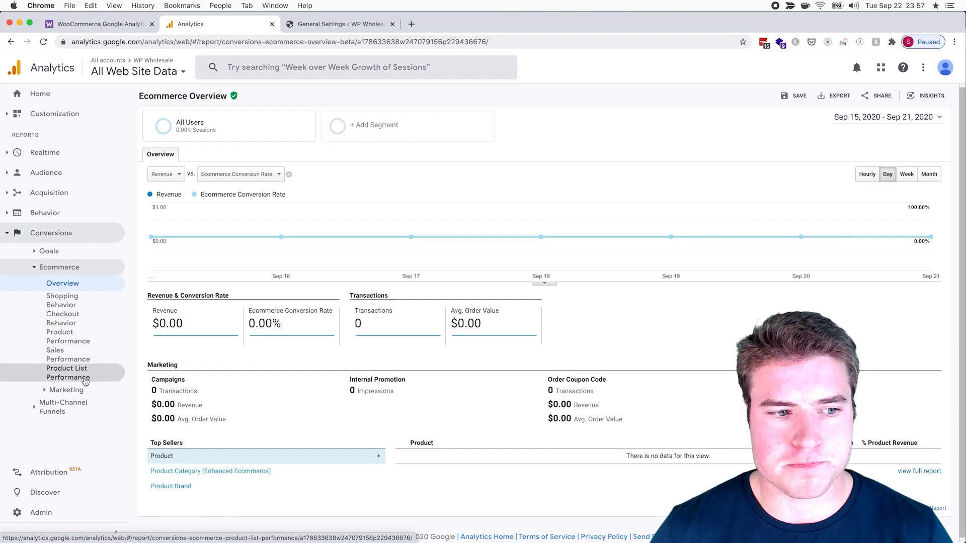
Step: View Product List Performance, then return to the WooCommerce Google Analytics Pro product tab
left_click(62, 295)
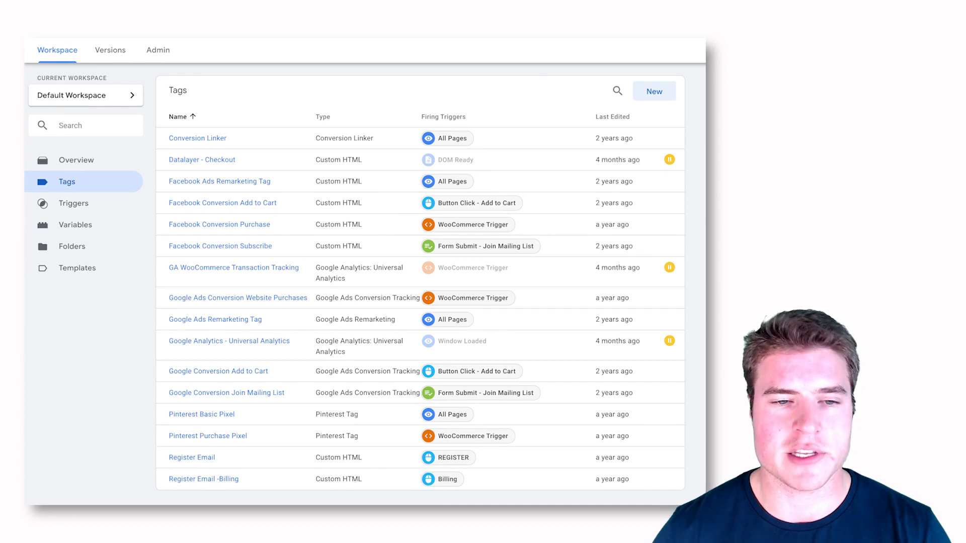
left_click(99, 24)
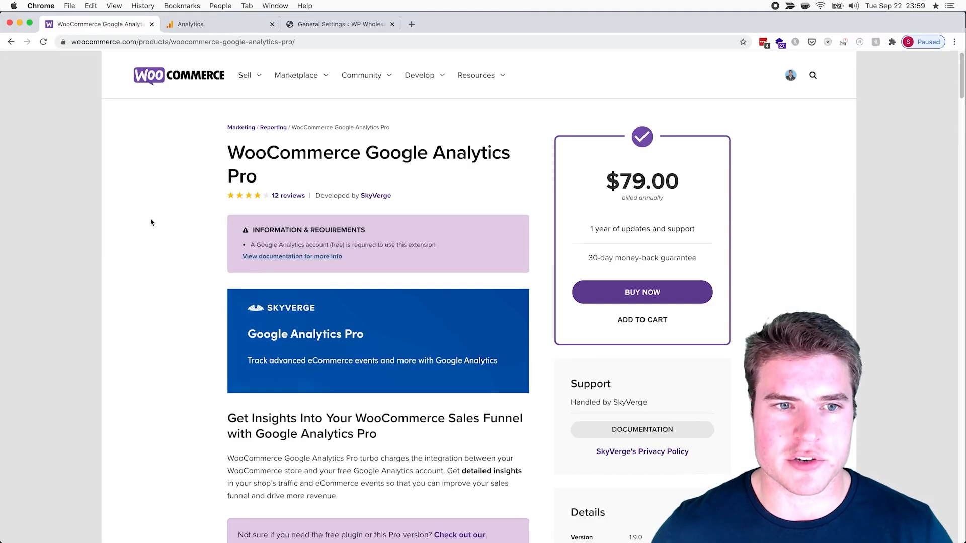